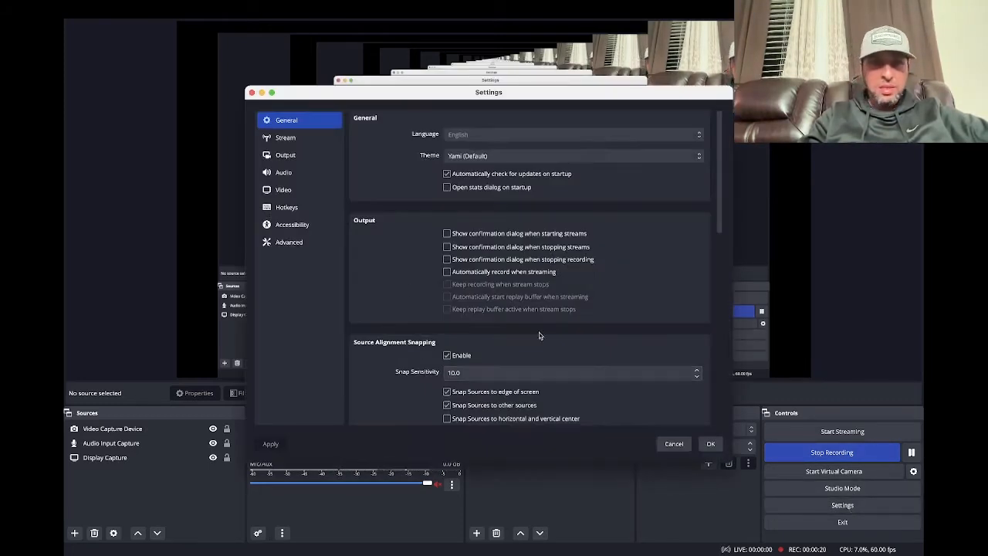
# Show the Output settings page with streaming and recording options, including Recording Format.
pyautogui.click(288, 207)
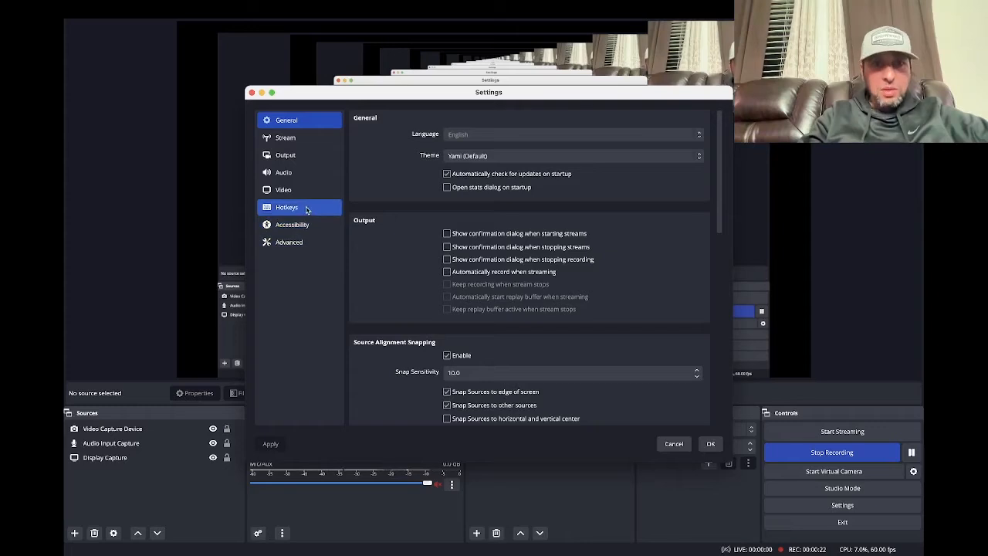
pyautogui.click(286, 154)
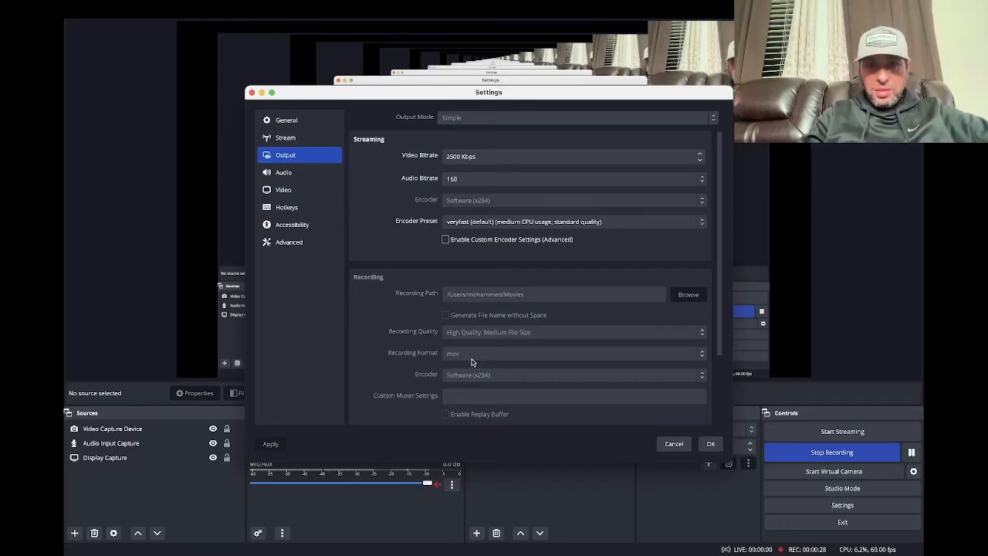
pyautogui.moveTo(461, 361)
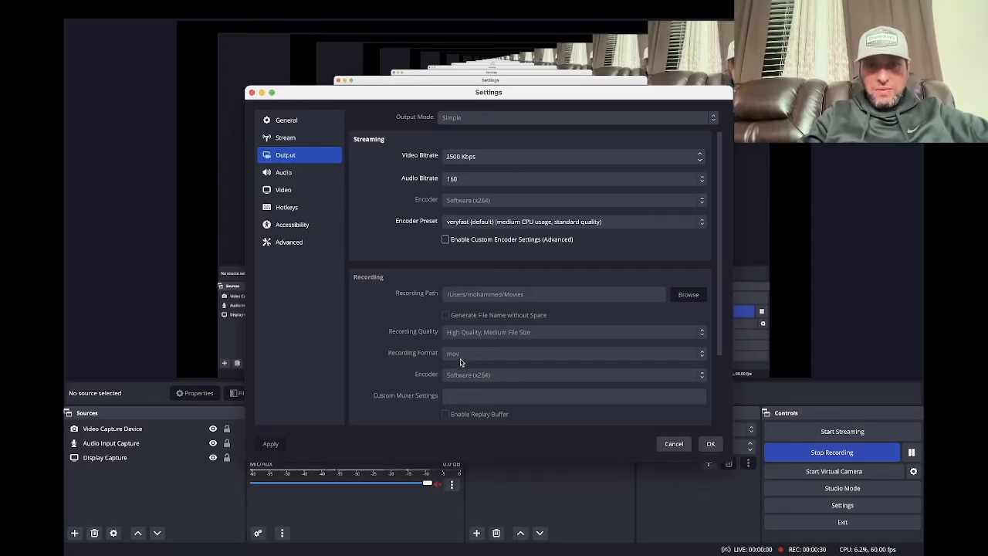
pyautogui.moveTo(485, 359)
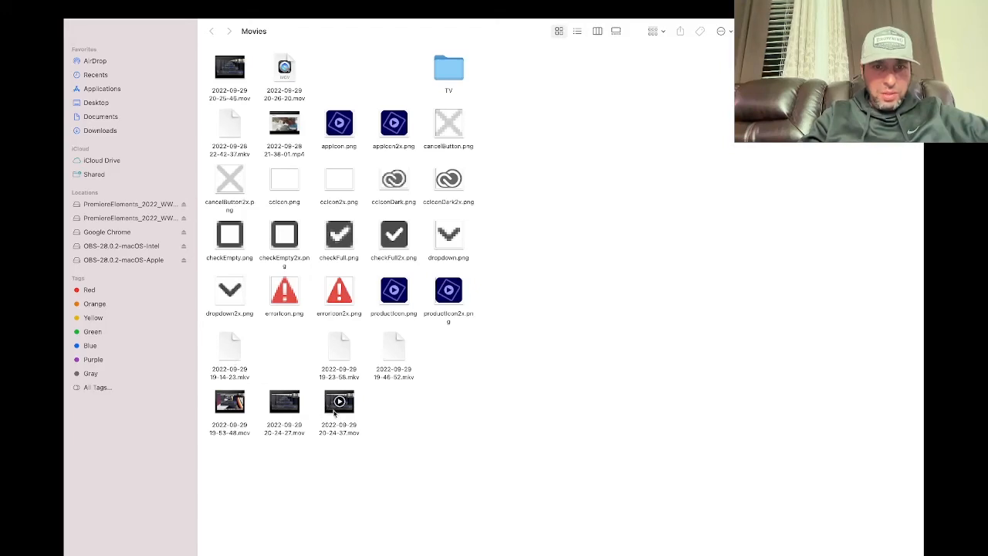
pyautogui.moveTo(331, 414)
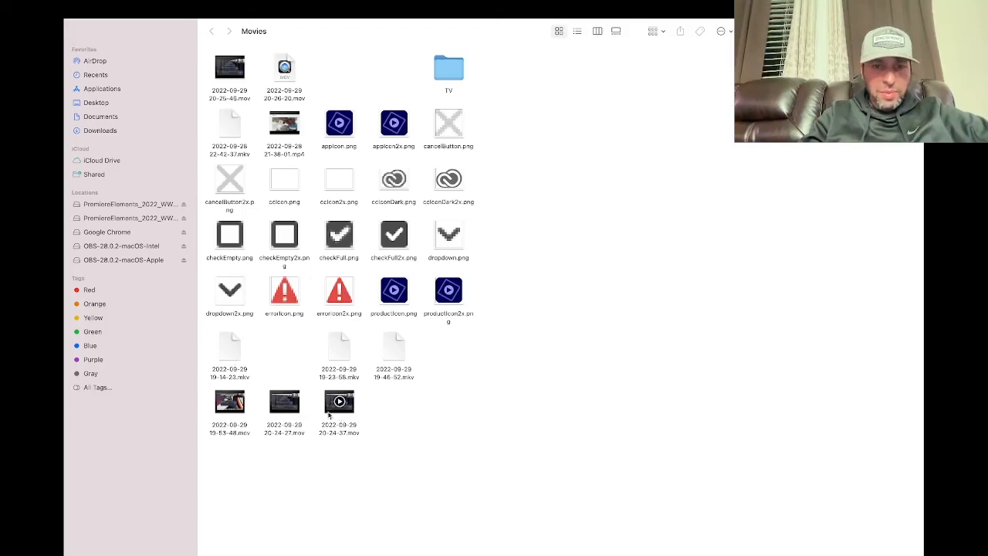